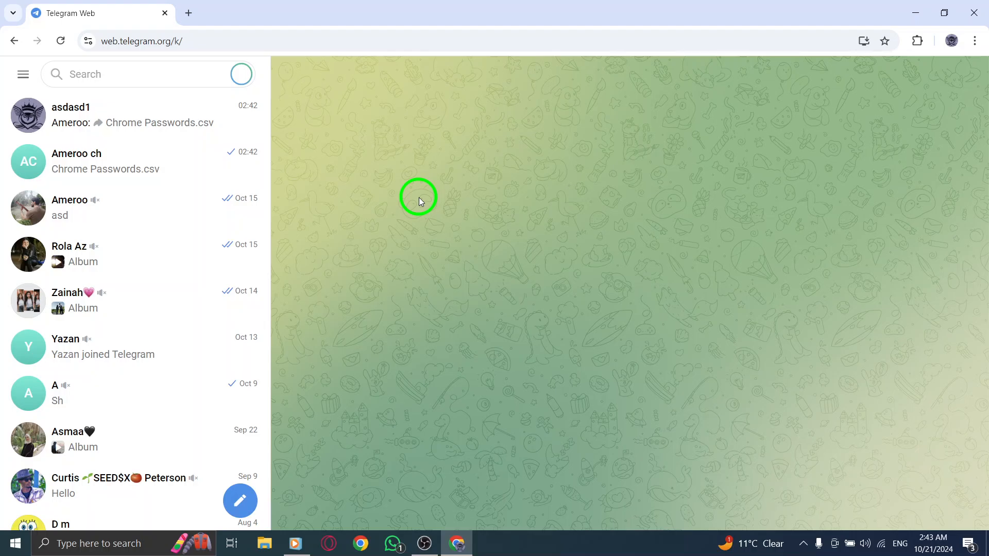
pyautogui.moveTo(70, 393)
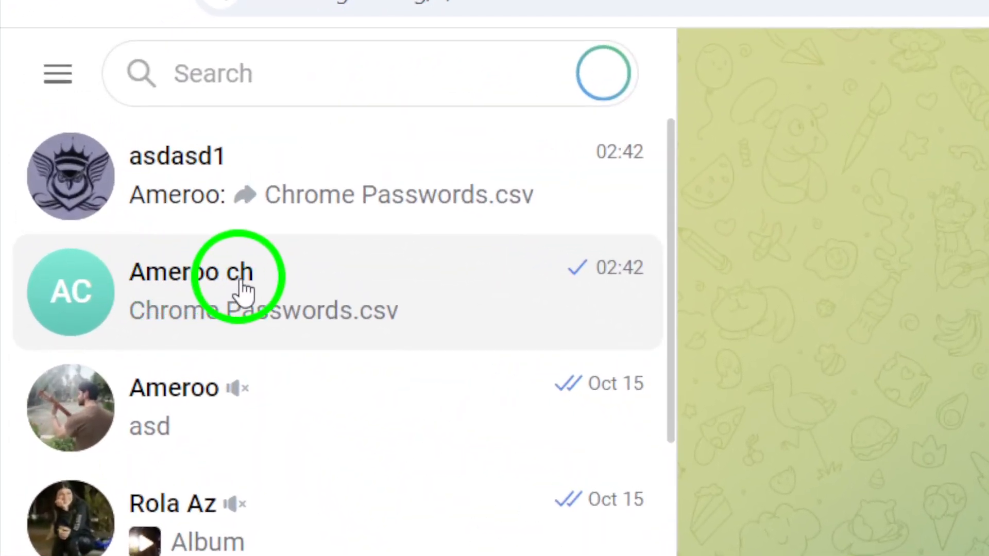
# Step: Open the Ameroo ch channel, whose newest post is Chrome Passwords.csv
pyautogui.click(252, 290)
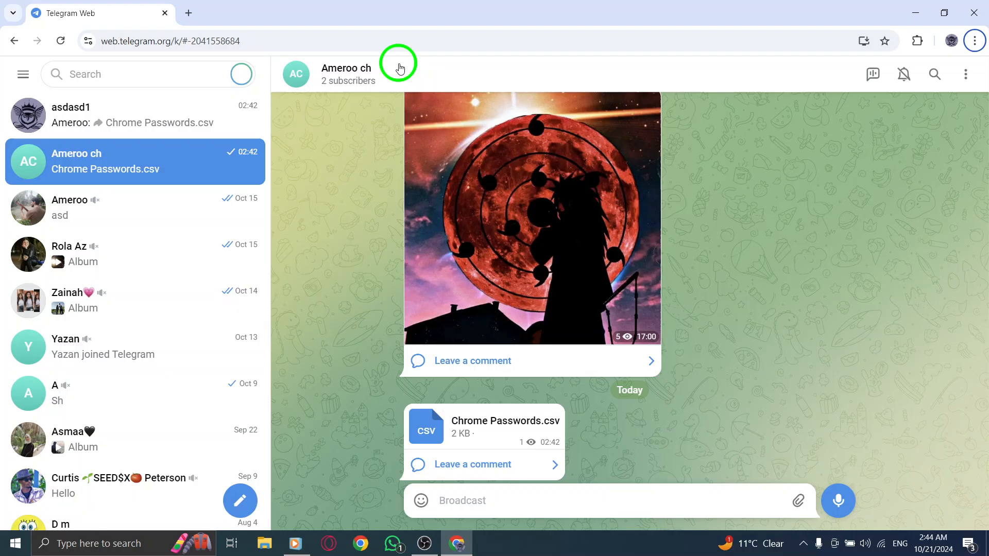
pyautogui.moveTo(347, 69)
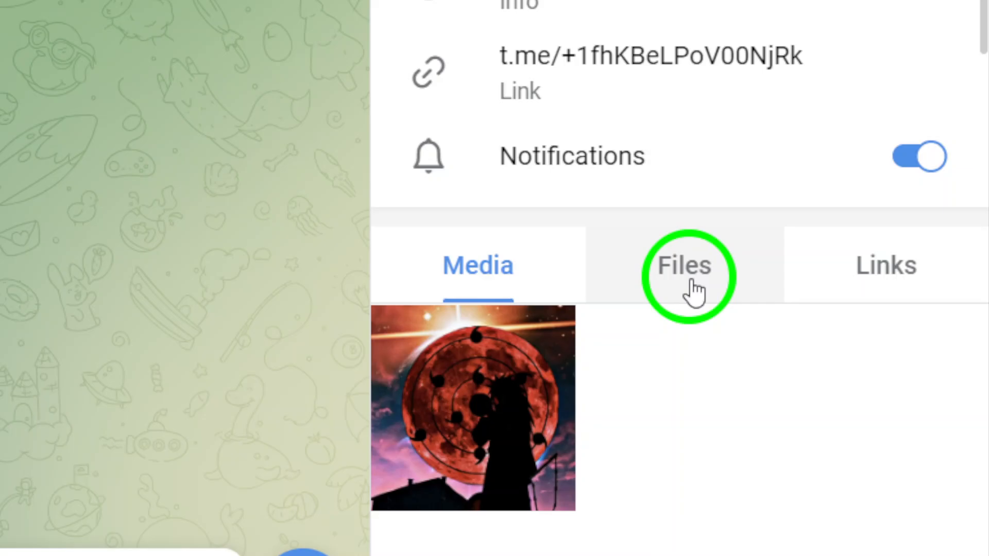
# Step: Show the channel's Files tab listing Chrome Passwords.csv, then minimize the browser
pyautogui.click(683, 265)
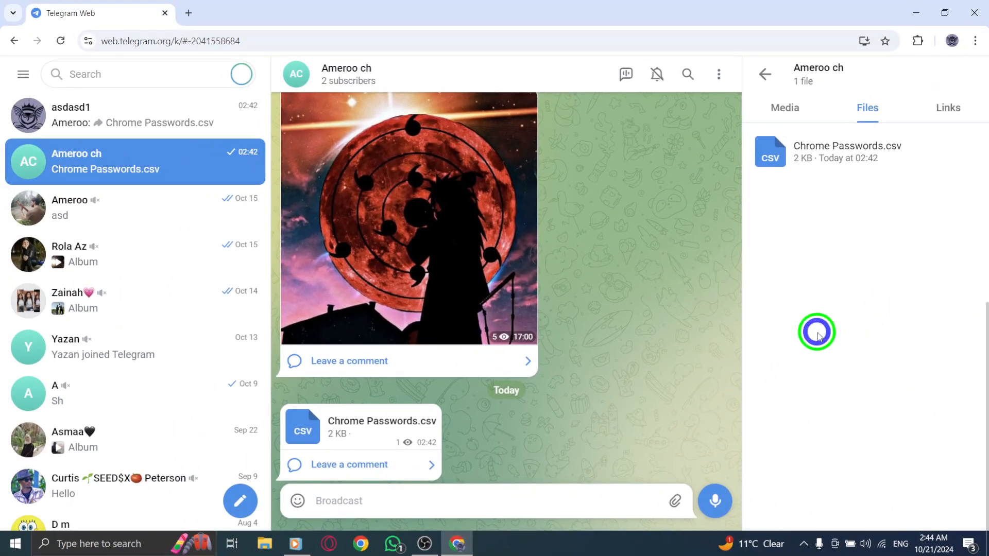
pyautogui.moveTo(791, 306)
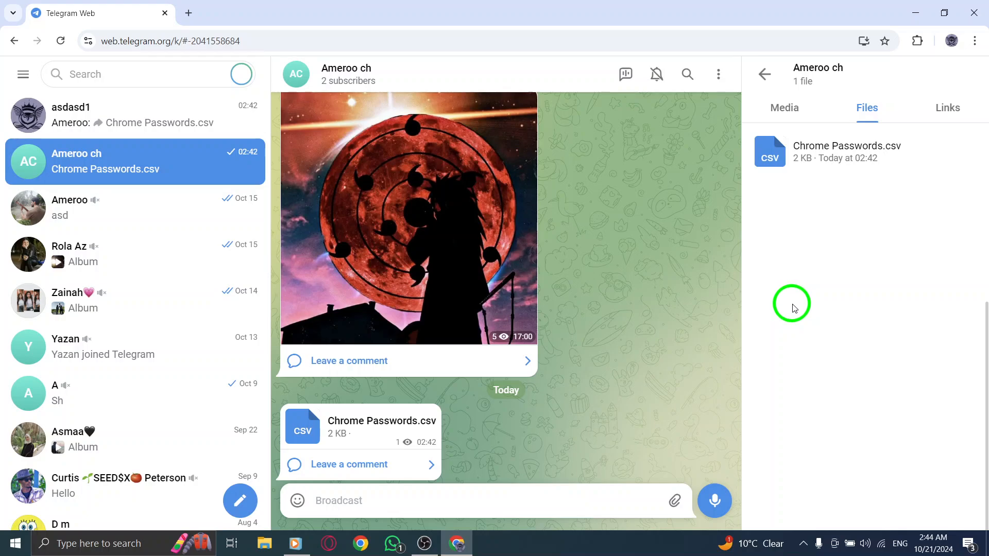
pyautogui.moveTo(782, 213)
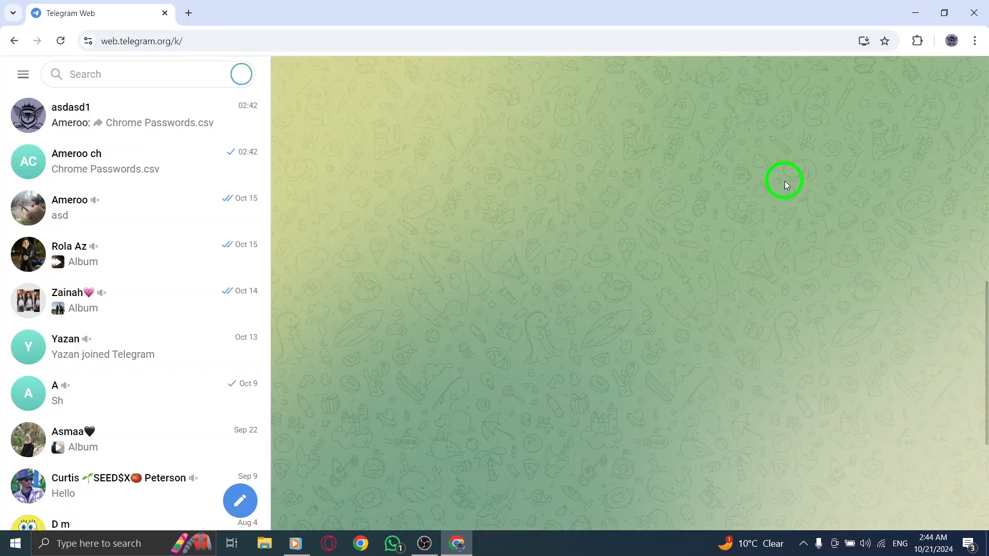
pyautogui.click(915, 12)
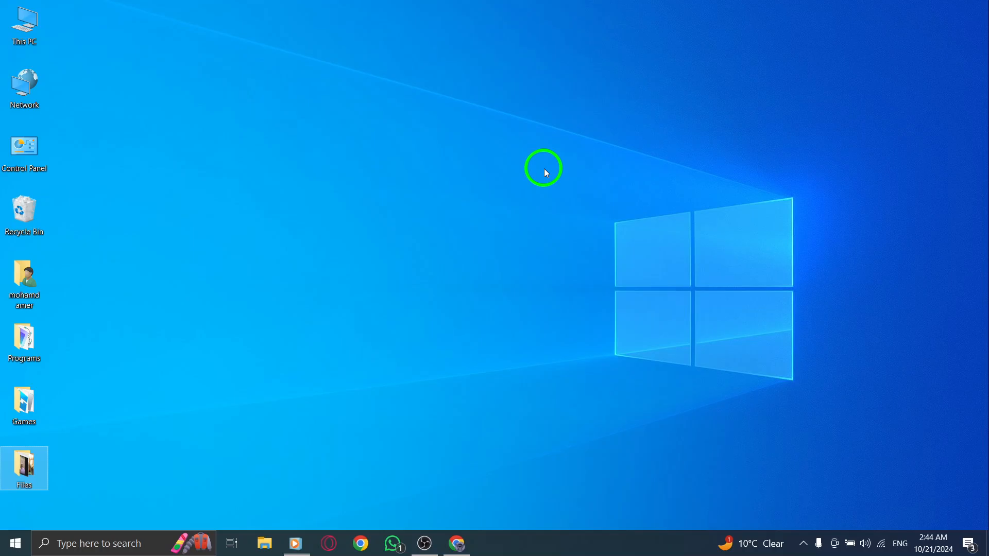